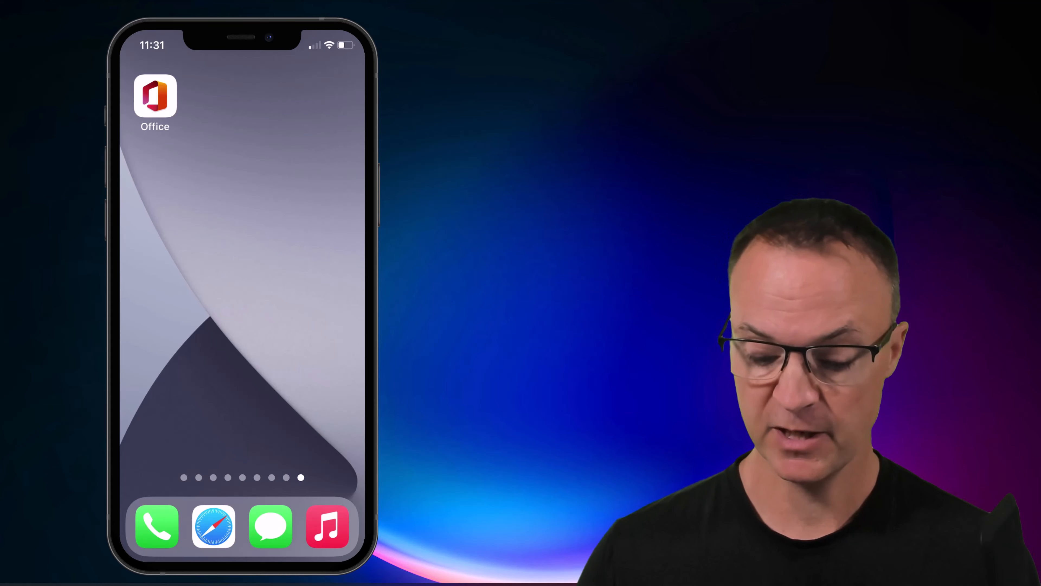
Start a new Word document from the Office app's + menu to reach the creation options.
{"action": "left_click", "coordinate": [155, 99]}
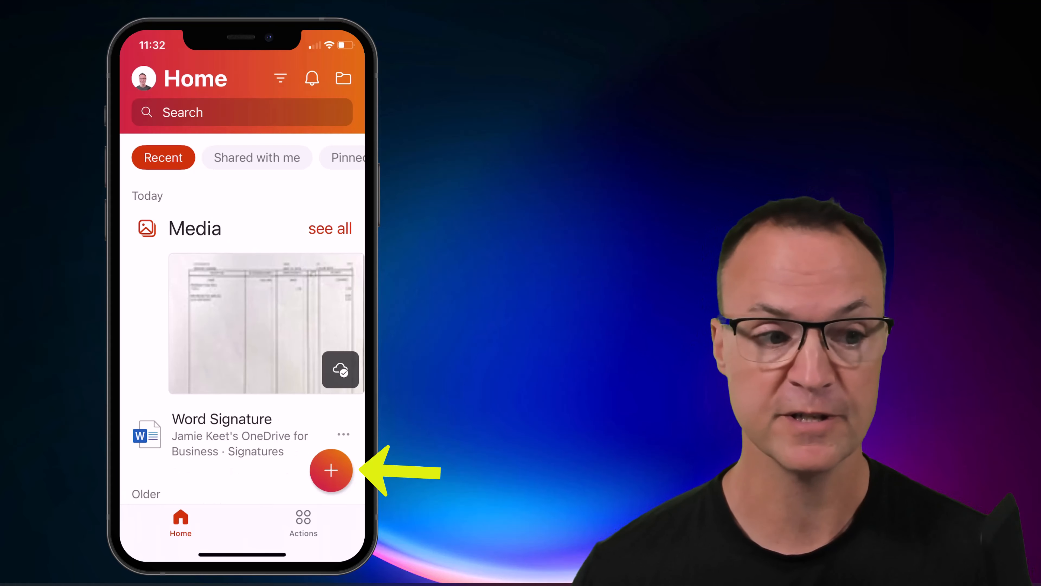
{"action": "left_click", "coordinate": [331, 470]}
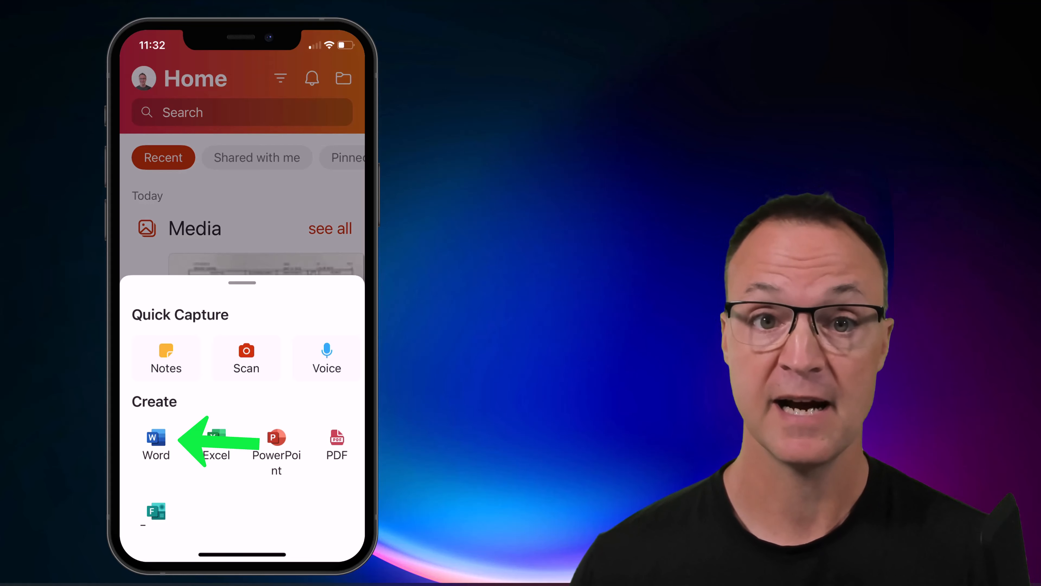
{"action": "left_click", "coordinate": [156, 442]}
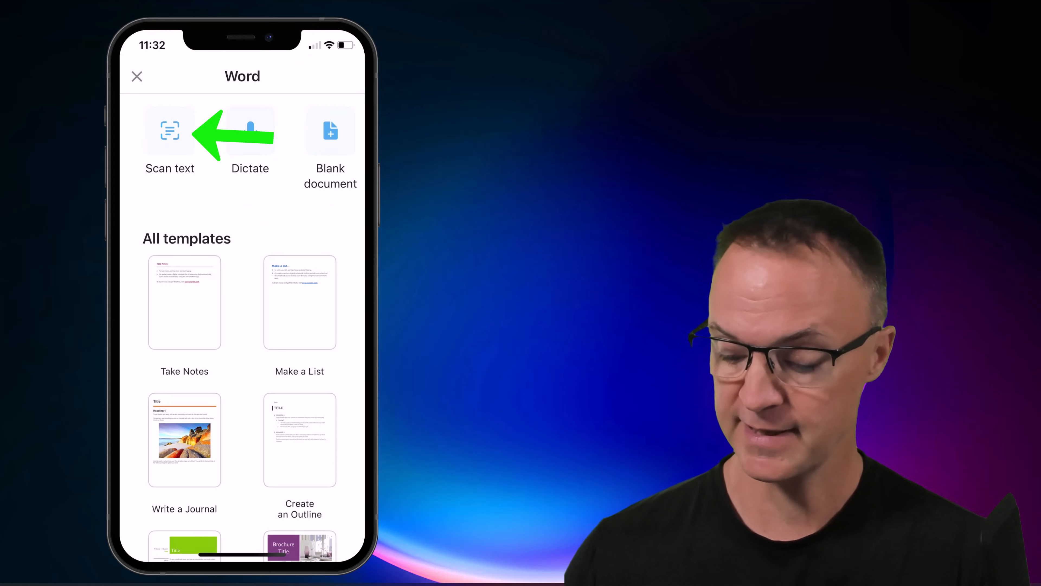
Scan the printed dumbbell instruction sheet with the camera and accept the detected page borders.
{"action": "left_click", "coordinate": [170, 133]}
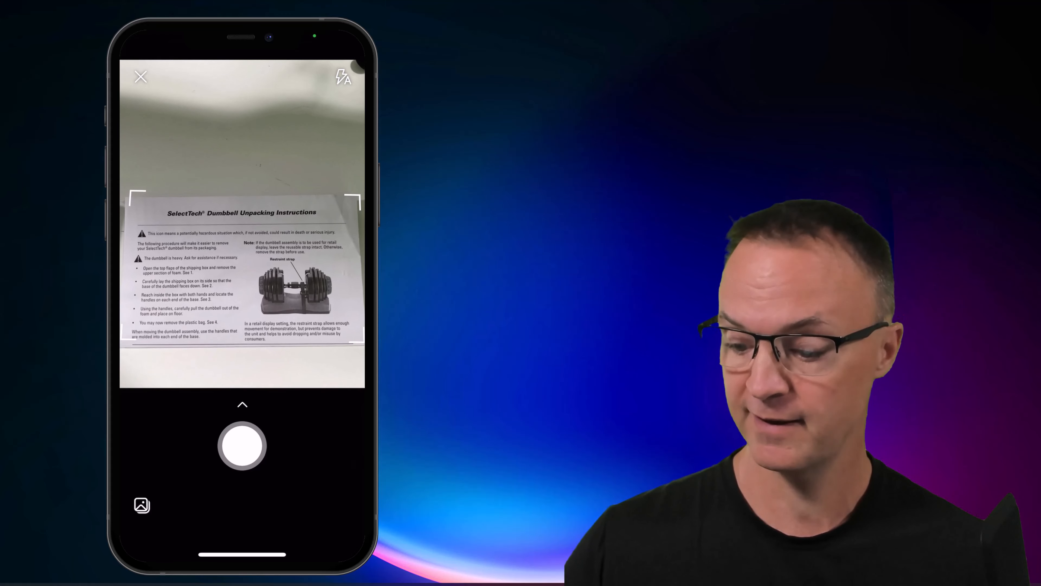
{"action": "left_click", "coordinate": [242, 445]}
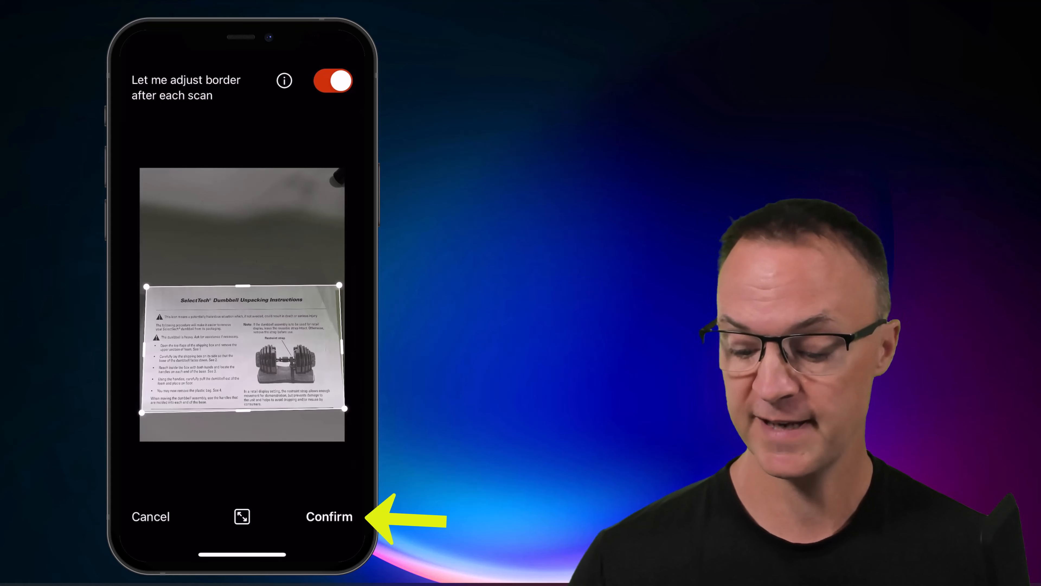
{"action": "left_click", "coordinate": [329, 516]}
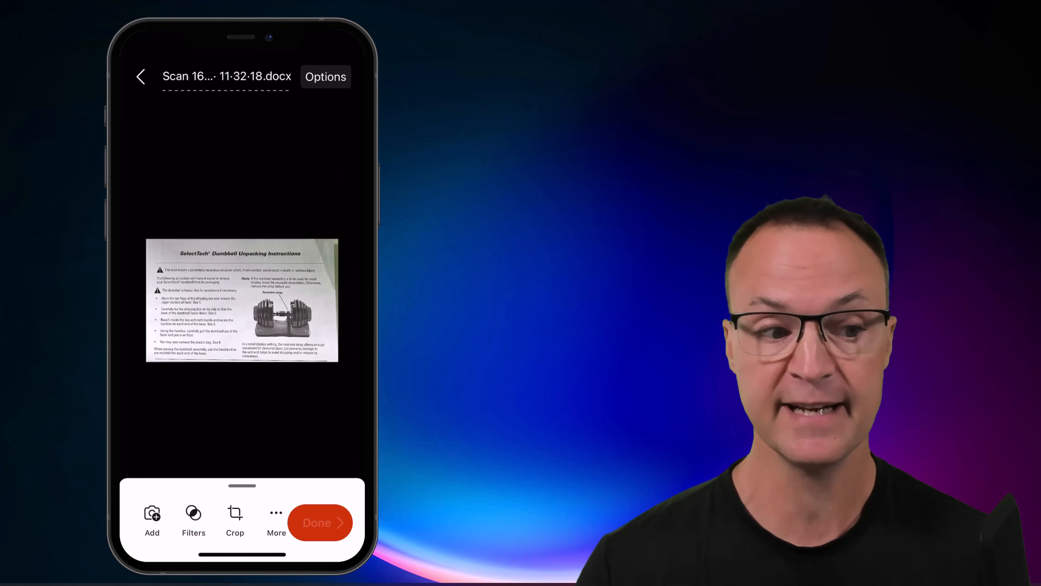
Convert the scan into an editable Word document and review its text and restraint strap picture.
{"action": "left_click", "coordinate": [320, 522]}
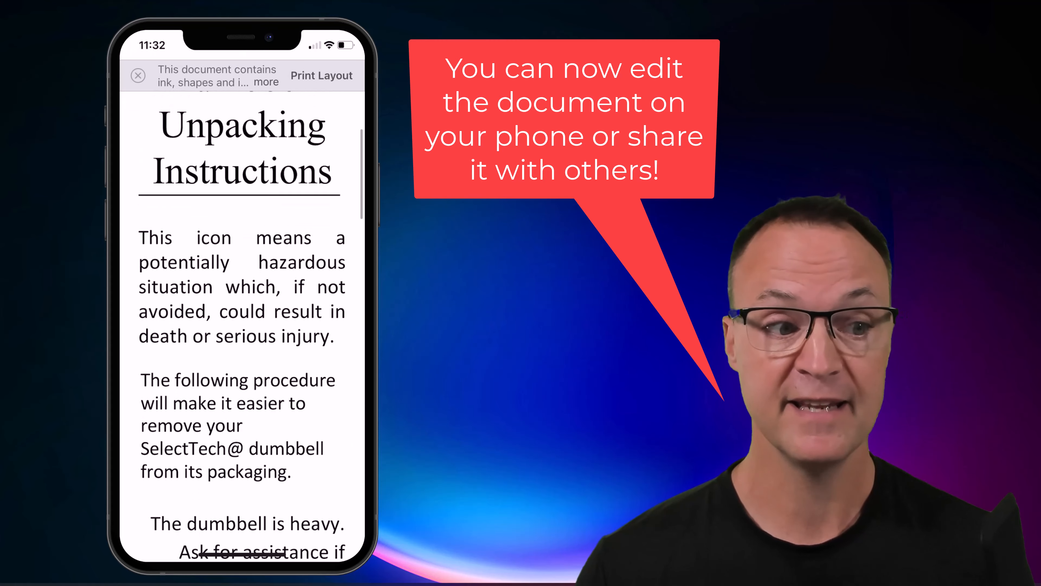
{"action": "scroll", "scroll_direction": "down", "scroll_amount": 3}
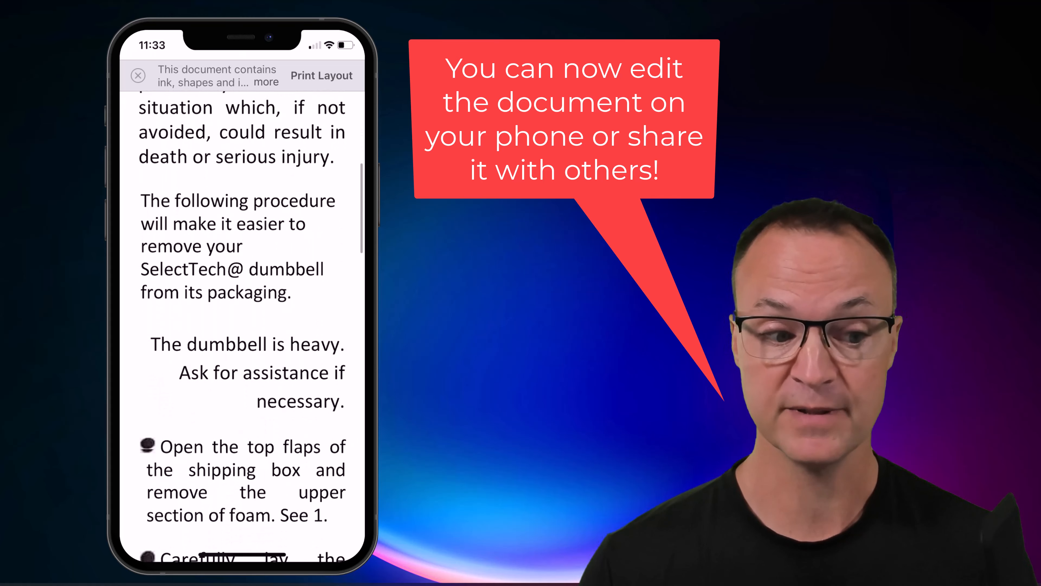
{"action": "scroll", "scroll_direction": "down", "scroll_amount": 3}
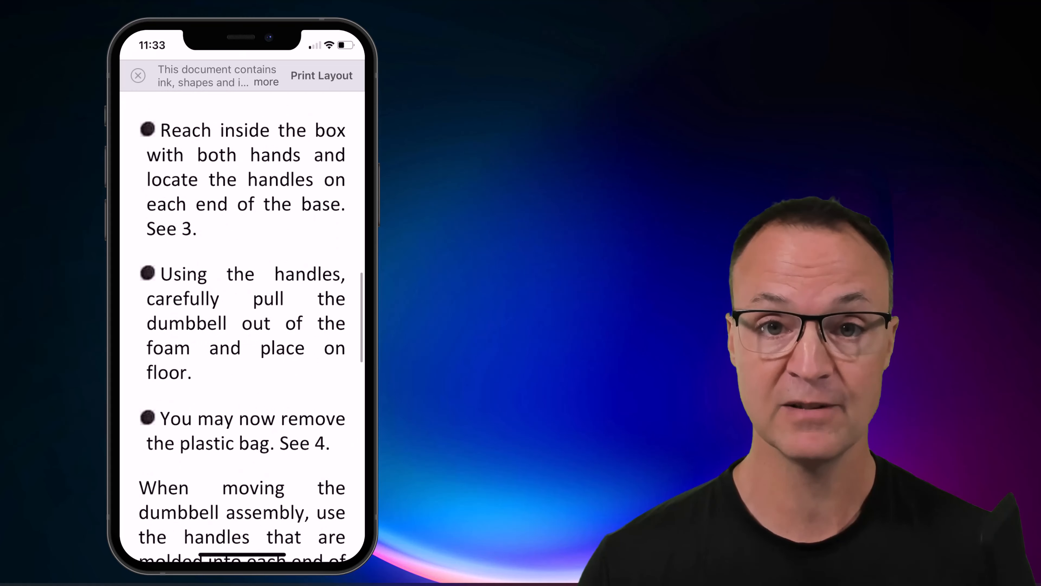
{"action": "scroll", "scroll_direction": "down", "scroll_amount": 3}
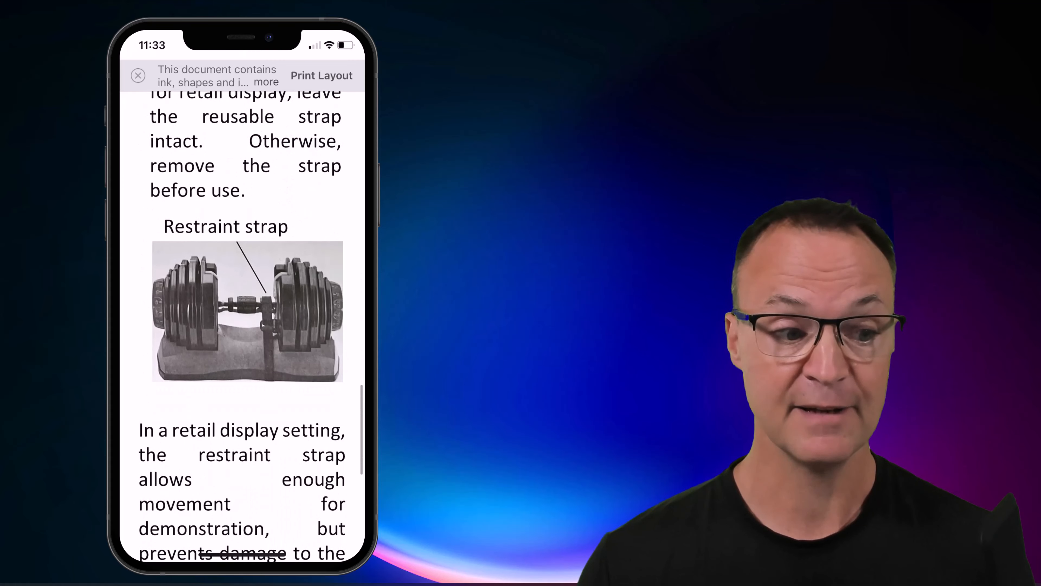
{"action": "scroll", "scroll_direction": "down", "scroll_amount": 3}
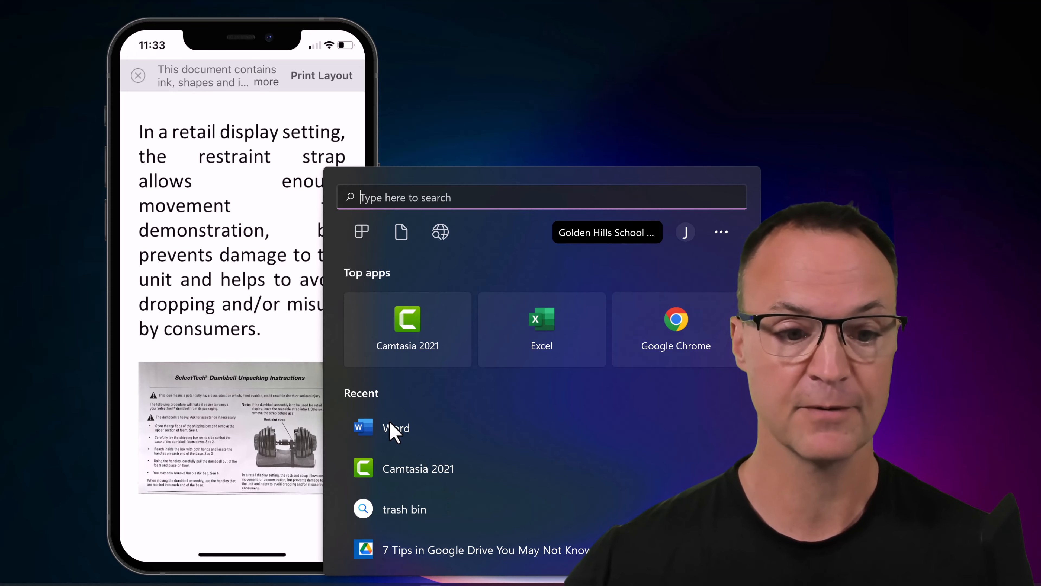
Launch desktop Word from the Start menu's Recent list.
{"action": "left_click", "coordinate": [396, 428]}
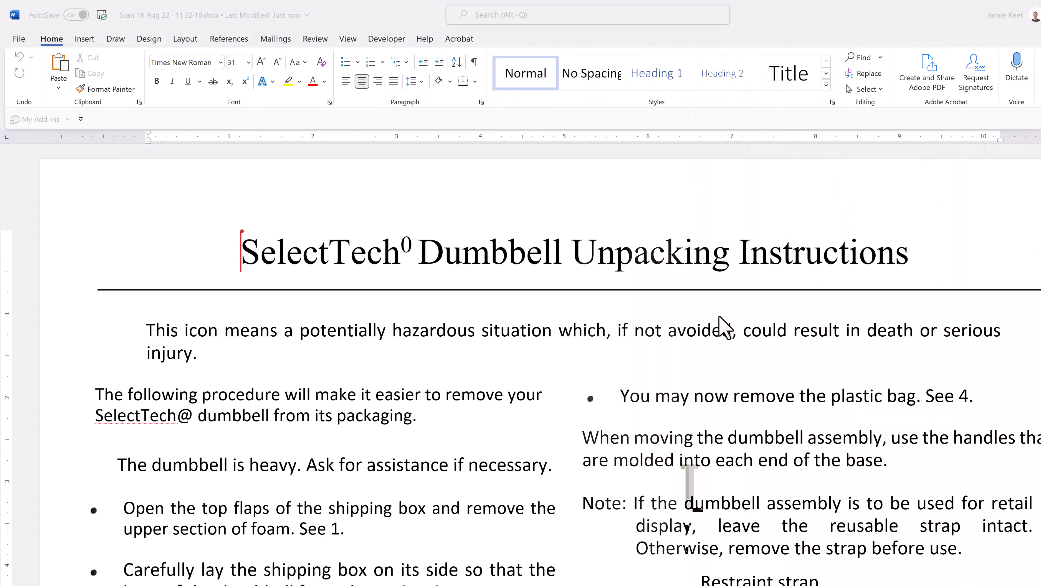
{"action": "scroll", "scroll_direction": "up", "scroll_amount": 3}
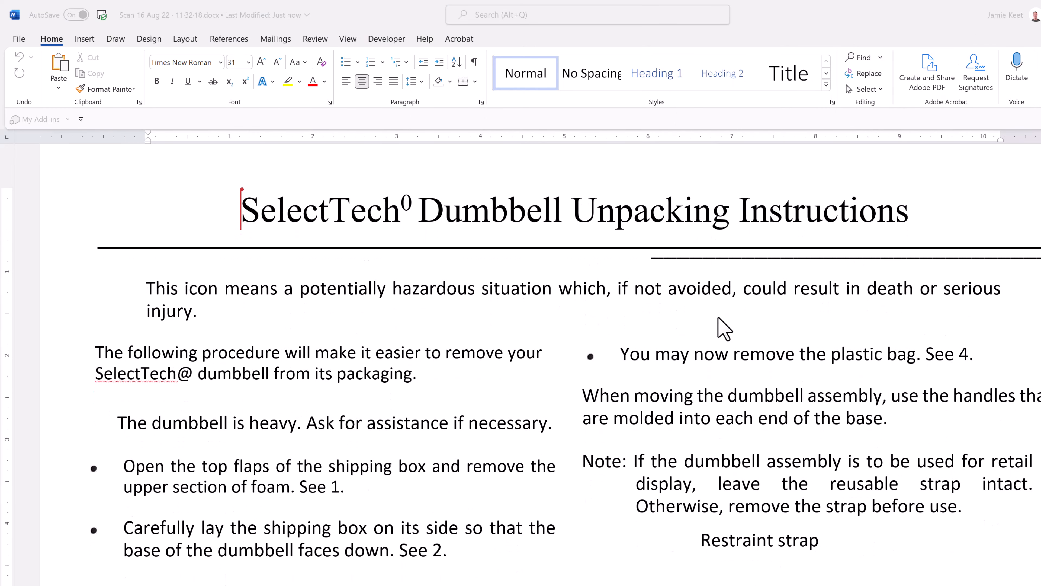
{"action": "scroll", "scroll_direction": "down", "scroll_amount": 3}
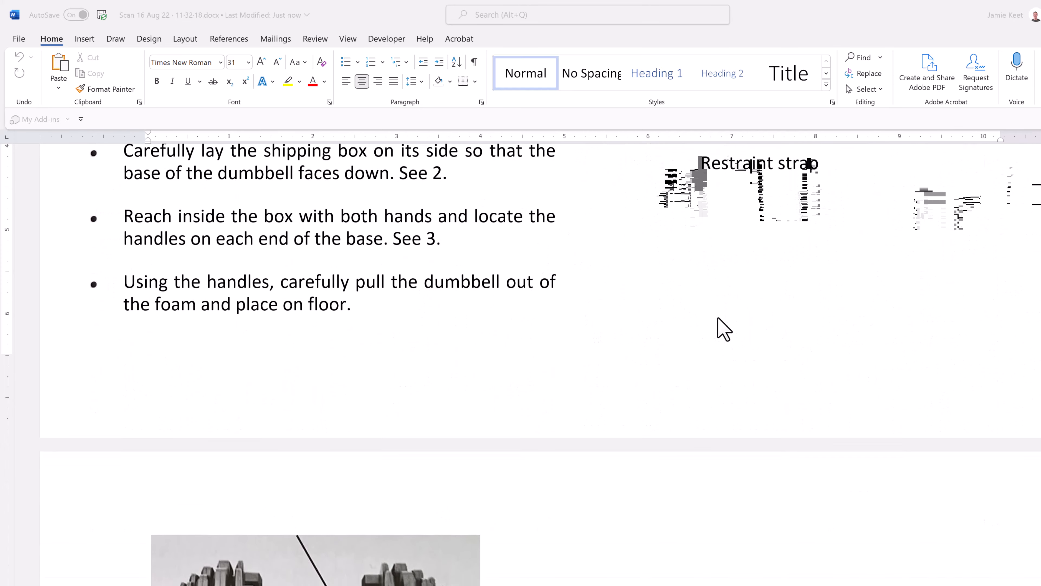
{"action": "scroll", "scroll_direction": "down", "scroll_amount": 3}
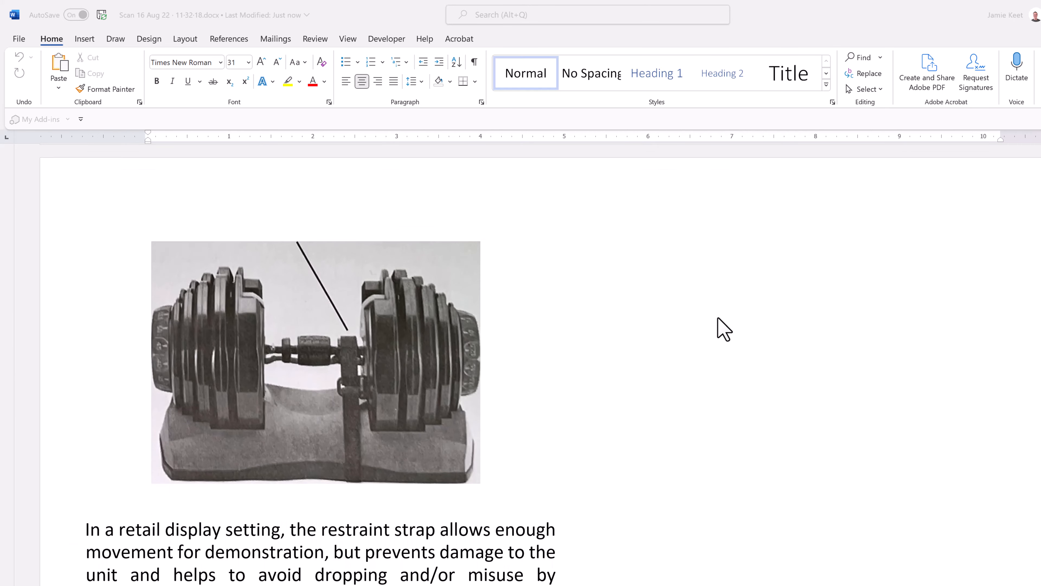
{"action": "scroll", "scroll_direction": "down", "scroll_amount": 3}
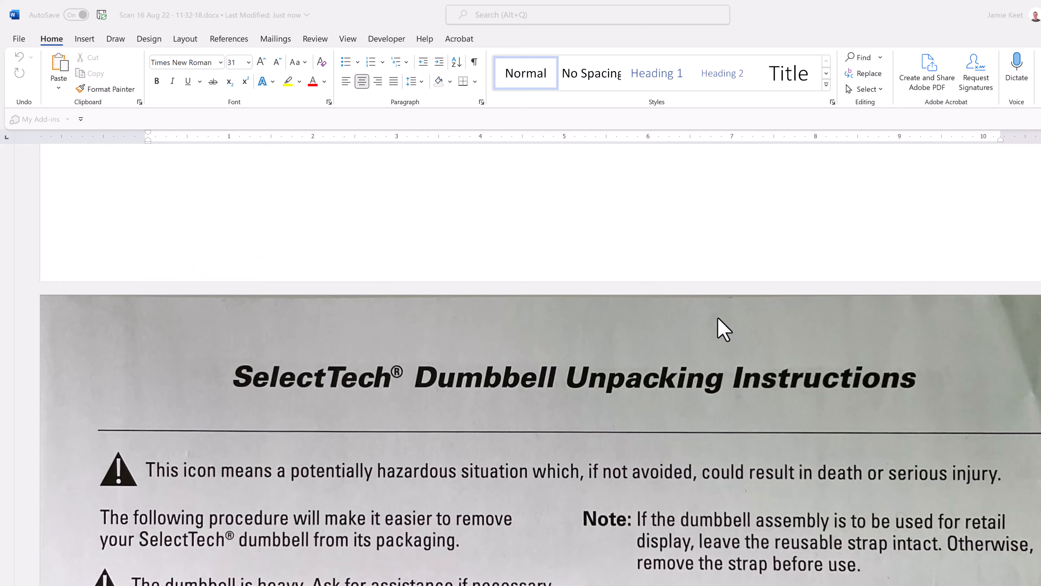
{"action": "scroll", "scroll_direction": "down", "scroll_amount": 3}
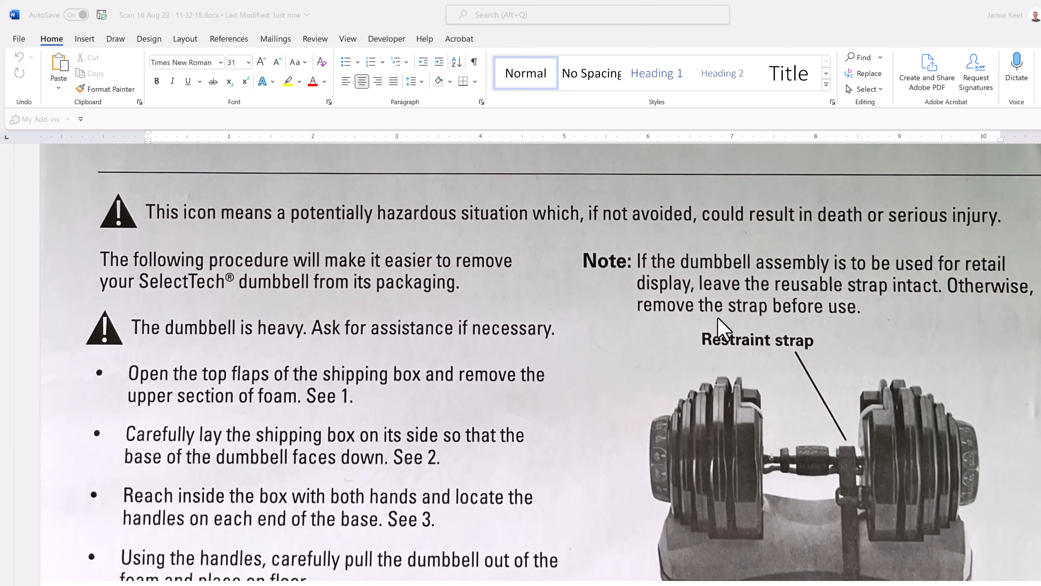
{"action": "scroll", "scroll_direction": "down", "scroll_amount": 3}
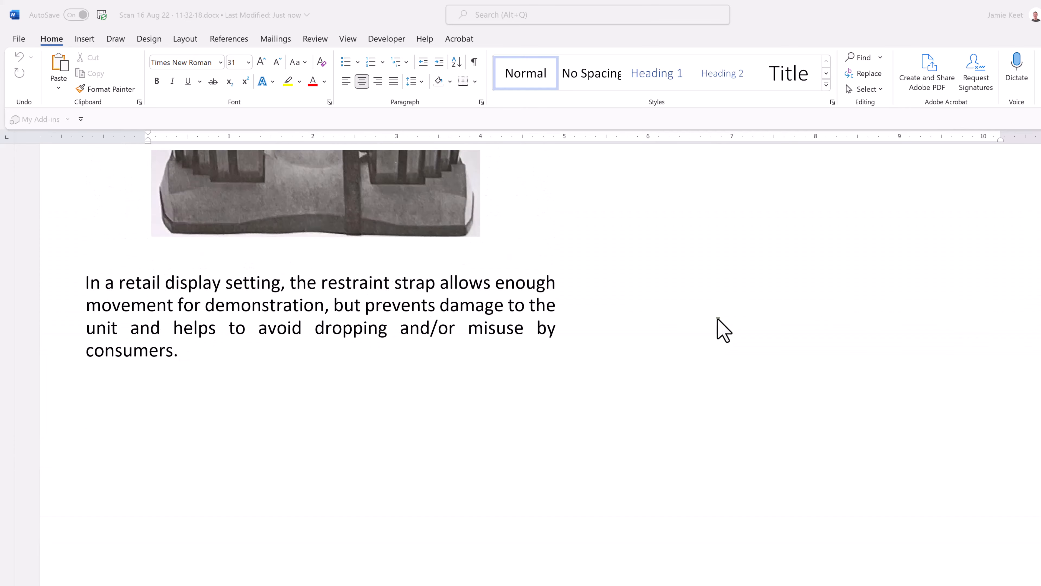
{"action": "scroll", "scroll_direction": "up", "scroll_amount": 3}
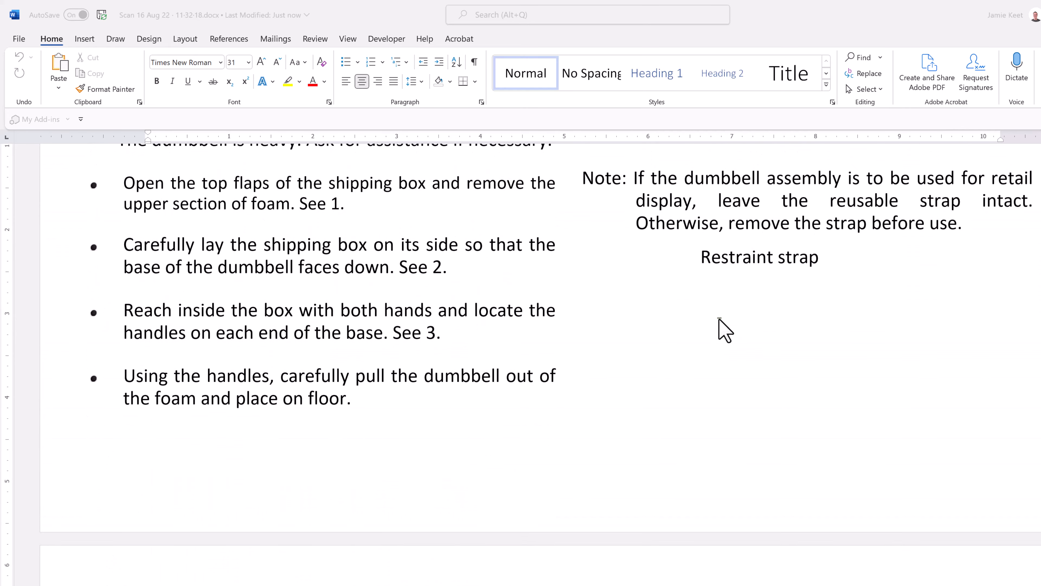
{"action": "scroll", "scroll_direction": "up", "scroll_amount": 3}
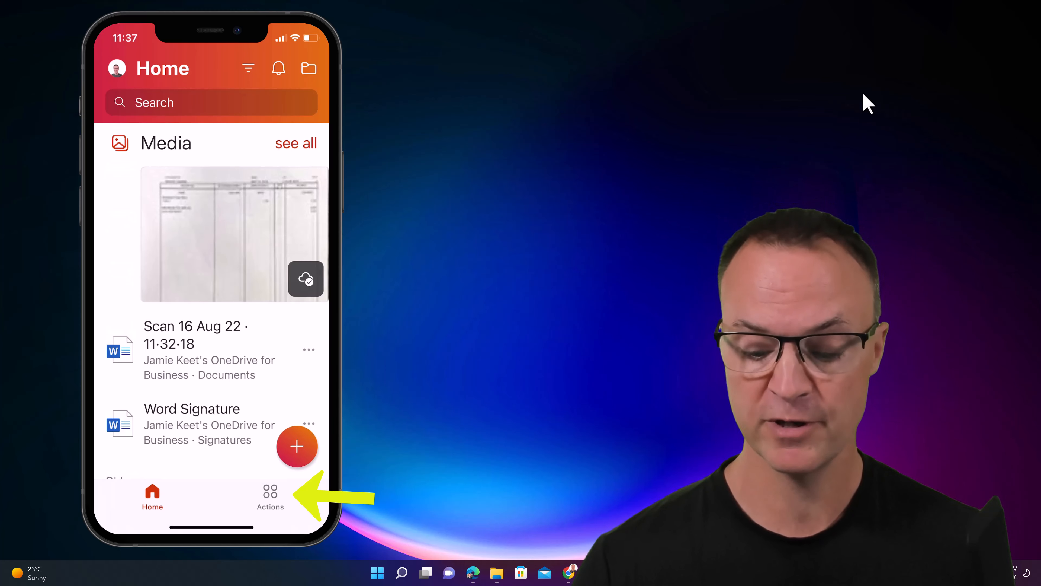
Browse the Actions list with PDF tools, image-to-text, QR scanning, forms and file transfer.
{"action": "left_click", "coordinate": [270, 497]}
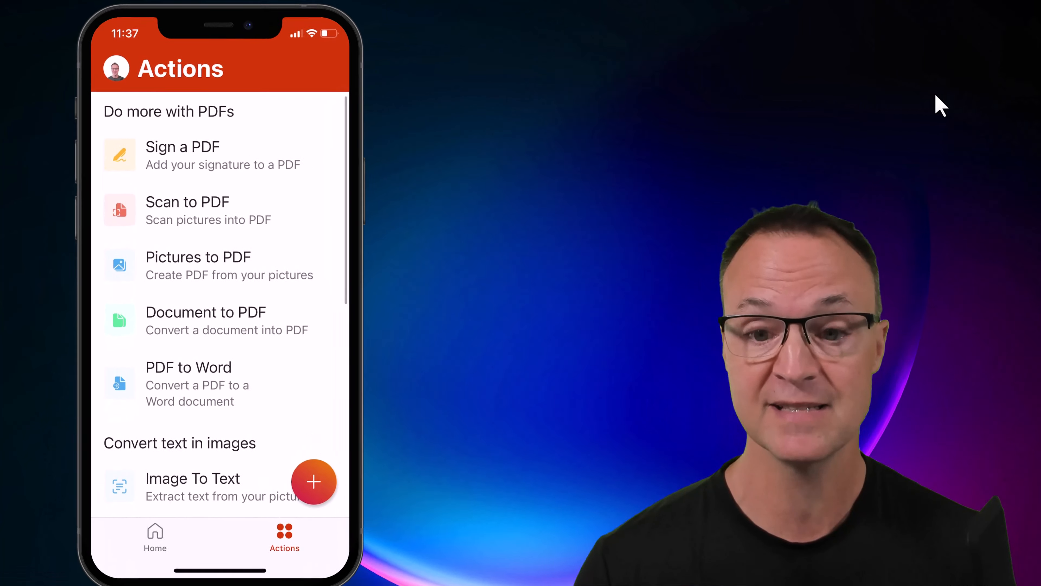
{"action": "scroll", "scroll_direction": "down", "scroll_amount": 3}
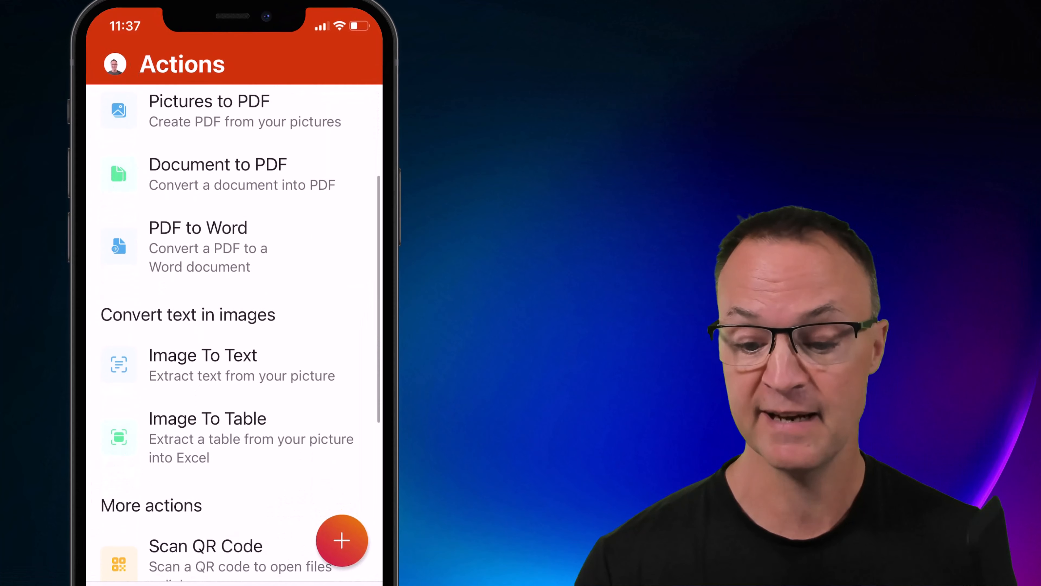
{"action": "scroll", "scroll_direction": "down", "scroll_amount": 3}
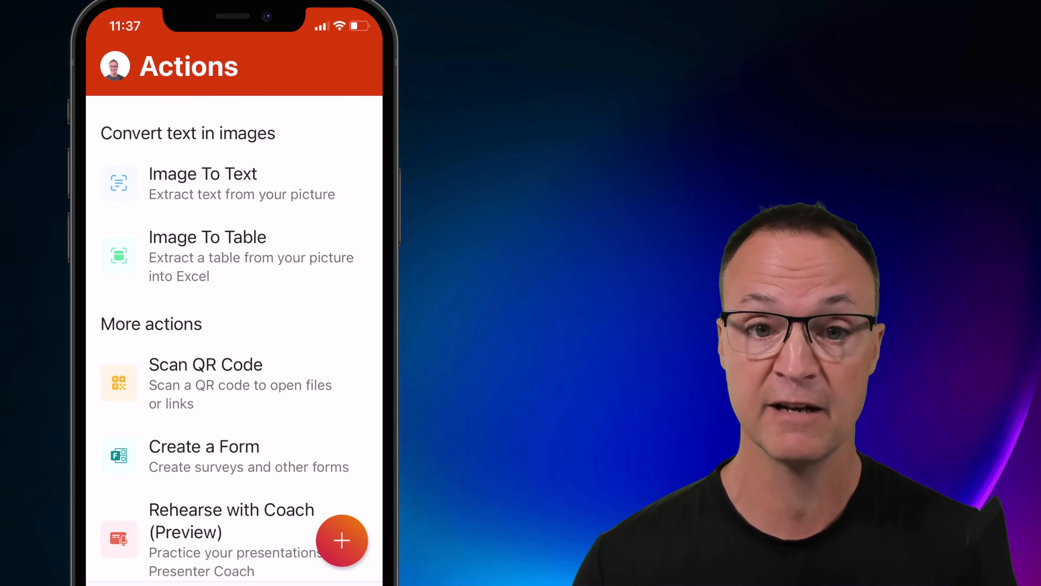
{"action": "scroll", "scroll_direction": "up", "scroll_amount": 3}
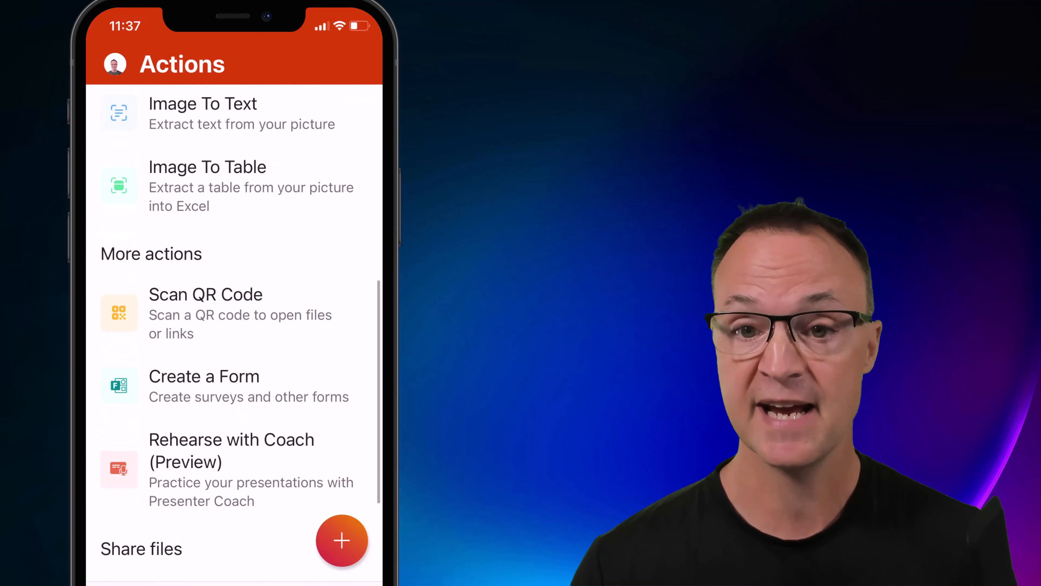
{"action": "scroll", "scroll_direction": "up", "scroll_amount": 3}
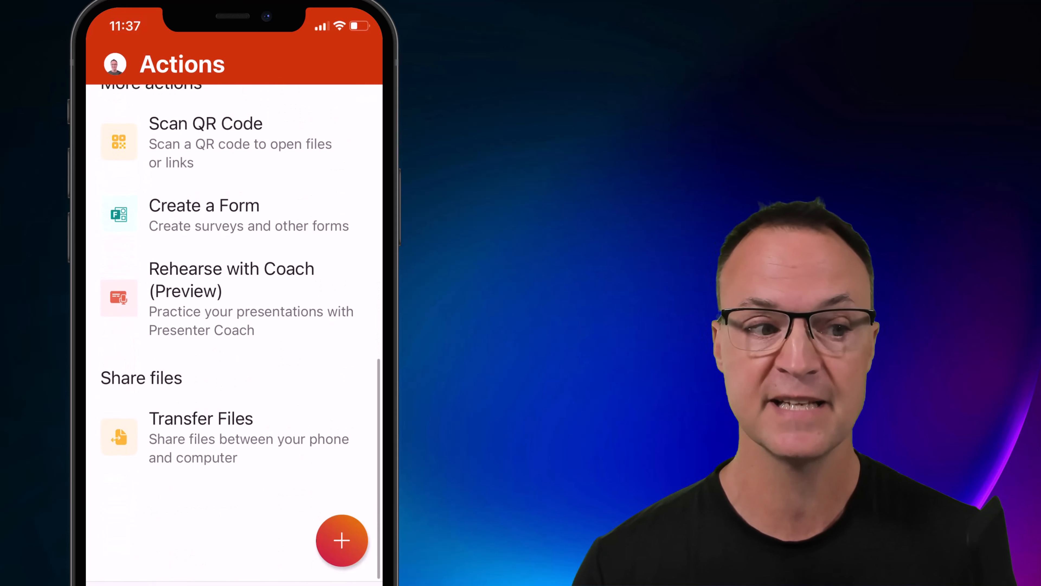